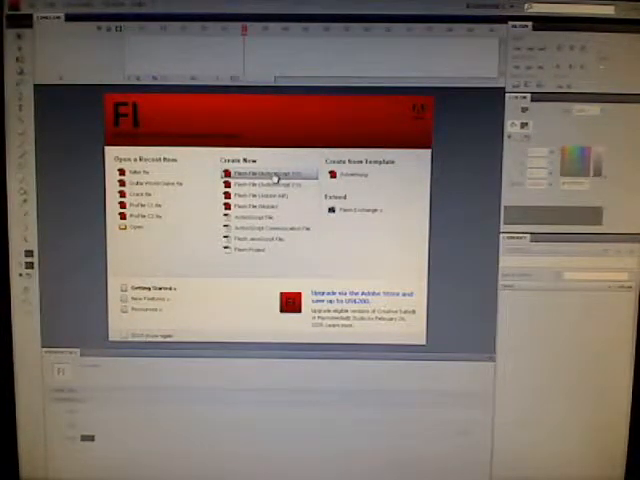
- Start a new Flash File (ActionScript 3.0) from the Welcome Screen
left_click(256, 174)
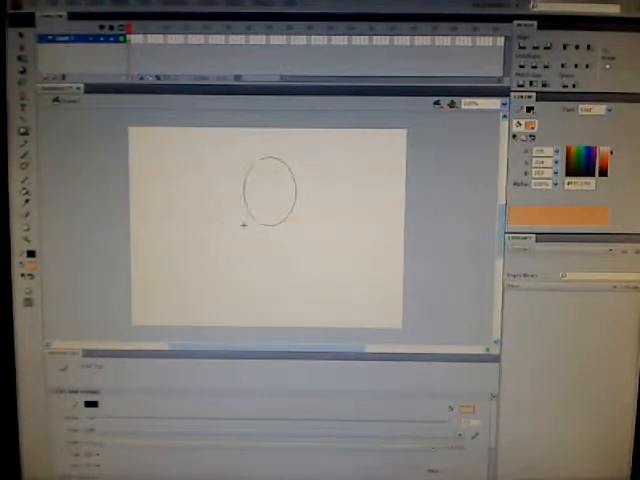
- Fill the black-outlined oval on the stage with orange using the Paint Bucket
left_click(270, 196)
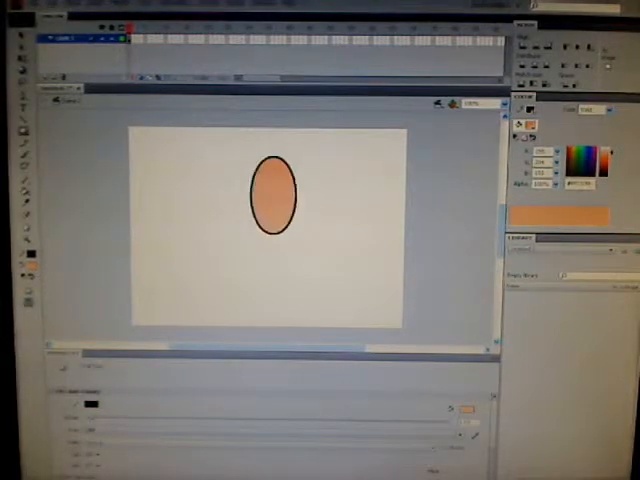